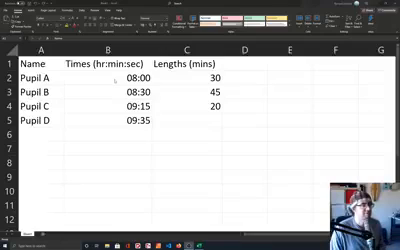
Step: Clear the example start times and lengths and enter 08:00 as Pupil A's start time
{"action": "left_click", "coordinate": [110, 92]}
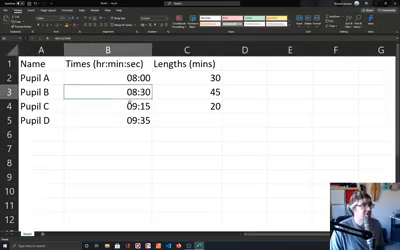
{"action": "left_click", "coordinate": [102, 102]}
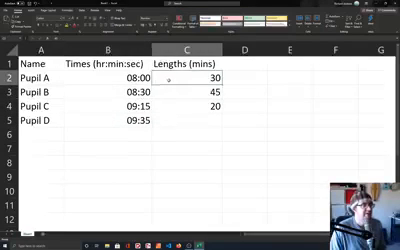
{"action": "left_click", "coordinate": [108, 75]}
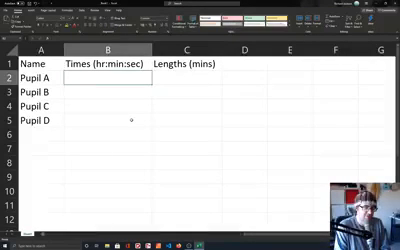
{"action": "type", "text": "08:00"}
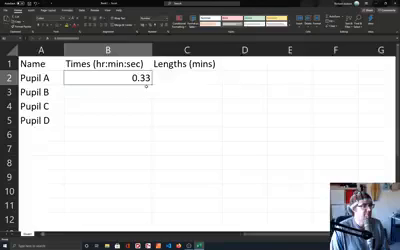
{"action": "type", "text": "08:00"}
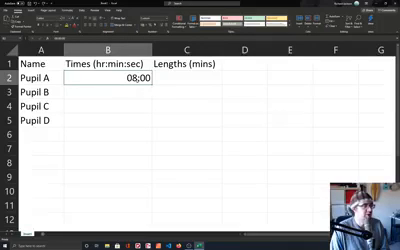
{"action": "left_click", "coordinate": [95, 90]}
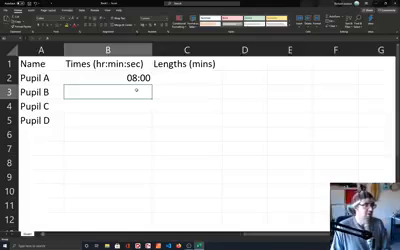
Step: Demonstrate 1 day as 24 hours with a =D7 formula in row 7, then format B2 as hh:mm:ss
{"action": "type", "text": "00:00"}
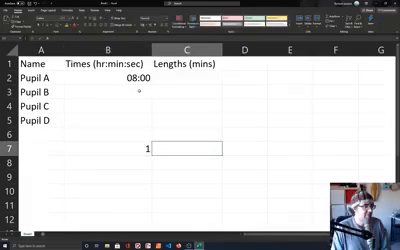
{"action": "type", "text": "24"}
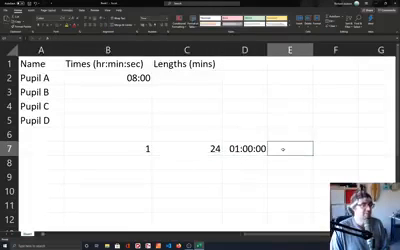
{"action": "type", "text": "=D7-"}
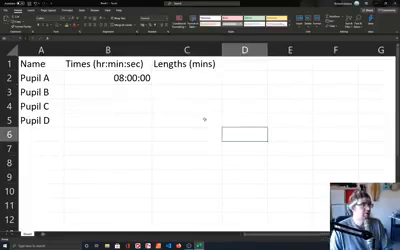
Step: Enter 30 as Pupil A's lesson length in C2 and show B2 as hh:mm
{"action": "type", "text": "30"}
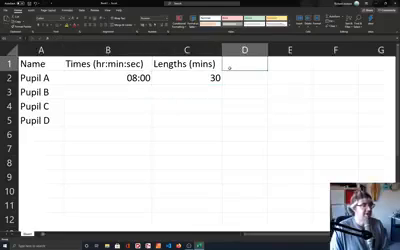
Step: Add an 'End of lesson' heading in D1 and start the =B2+ formula in D2
{"action": "type", "text": "End of lesson"}
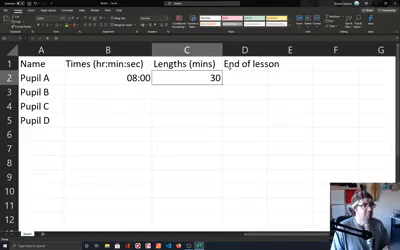
{"action": "type", "text": "=B2+"}
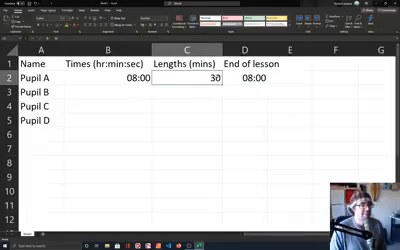
{"action": "left_click", "coordinate": [258, 76]}
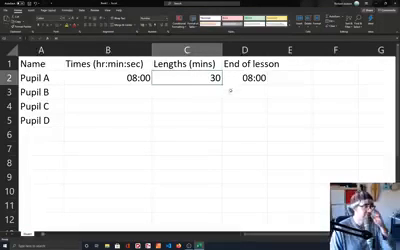
Step: Build a scratch row converting 1 day into 24 hours, 60 minutes and 1440 minutes
{"action": "type", "text": "Day"}
{"action": "left_click", "coordinate": [335, 134]}
{"action": "type", "text": "=C6"}
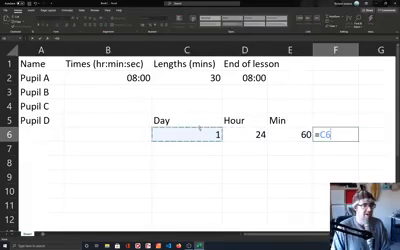
{"action": "type", "text": "*E6"}
{"action": "left_click", "coordinate": [247, 77]}
{"action": "type", "text": "=C2"}
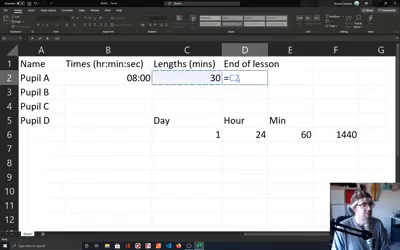
{"action": "type", "text": "/1440"}
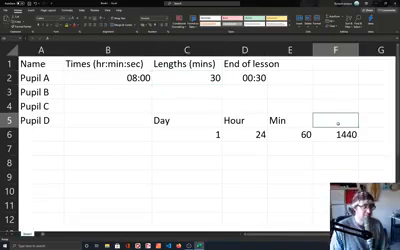
Step: Label the scratch value 'Number of Minutes in an hour' and add 'Length as time', clearing D1:D2
{"action": "type", "text": "Number of"}
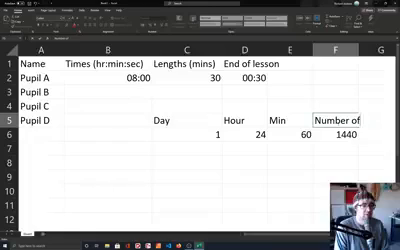
{"action": "type", "text": "Minutes in an hour"}
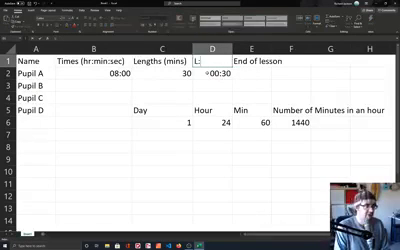
{"action": "type", "text": "Length as time"}
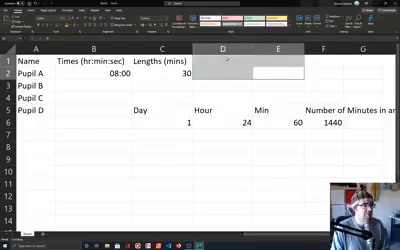
Step: Enter 'End of lesson' with =B2+C2/1440 in D2, and start =B2+C2/1440 in B3
{"action": "type", "text": "End of lesson"}
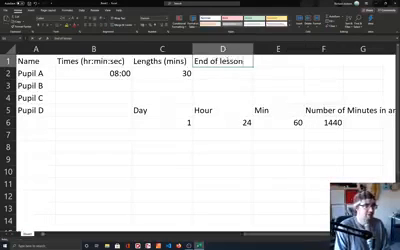
{"action": "type", "text": "=B2+C2/1"}
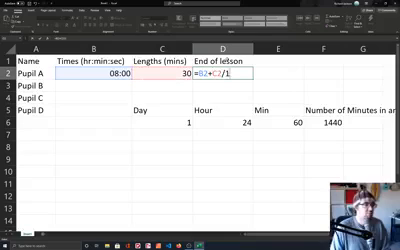
{"action": "key", "text": "Enter"}
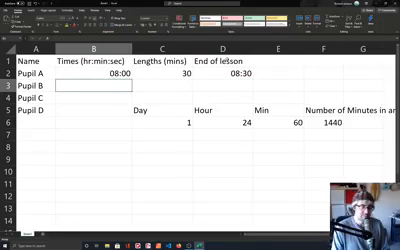
{"action": "type", "text": "=B2+C2/"}
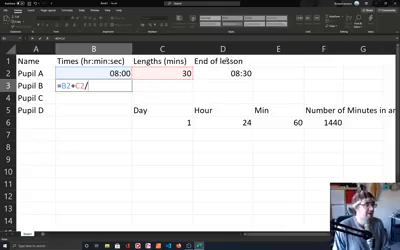
{"action": "type", "text": "1440"}
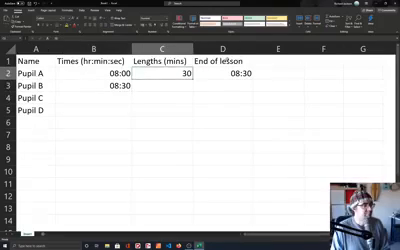
Step: Give Pupil B a 25-minute length, start Pupil C at 08:55, and repeat names to row 13
{"action": "type", "text": "25"}
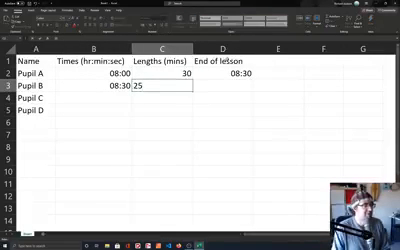
{"action": "type", "text": "08:55"}
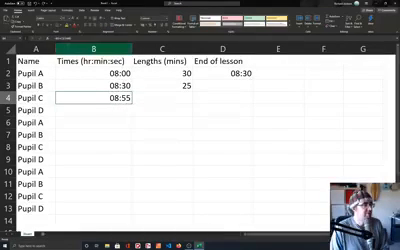
Step: Enter =IF(C3="","",B3+C3/1440) for Pupil C's start, give C4 30 minutes, and clear column D
{"action": "type", "text": "=IfB3+C3/1440"}
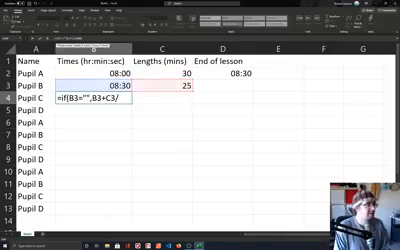
{"action": "key", "text": "Enter"}
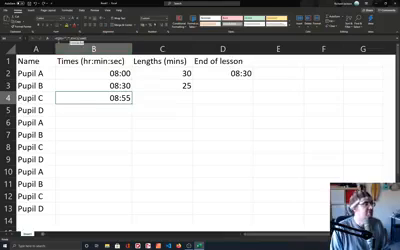
{"action": "type", "text": "=IF(C3=\"\",\"\",B3+C3/"}
{"action": "left_click", "coordinate": [163, 98]}
{"action": "type", "text": "30"}
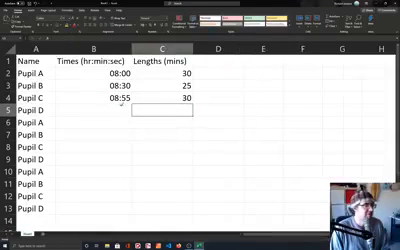
Step: Enter lengths in C5:C7, fill the start formula down to 10:00, and type 'Break' in A8
{"action": "left_click", "coordinate": [154, 90]}
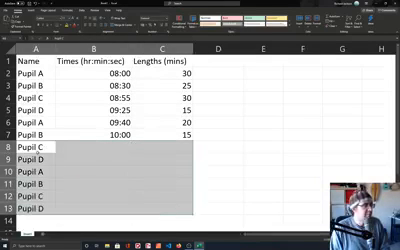
{"action": "type", "text": "Brea"}
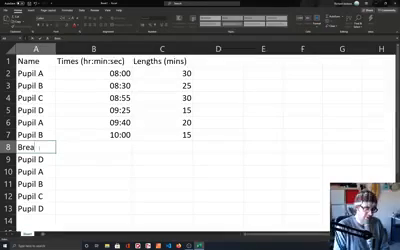